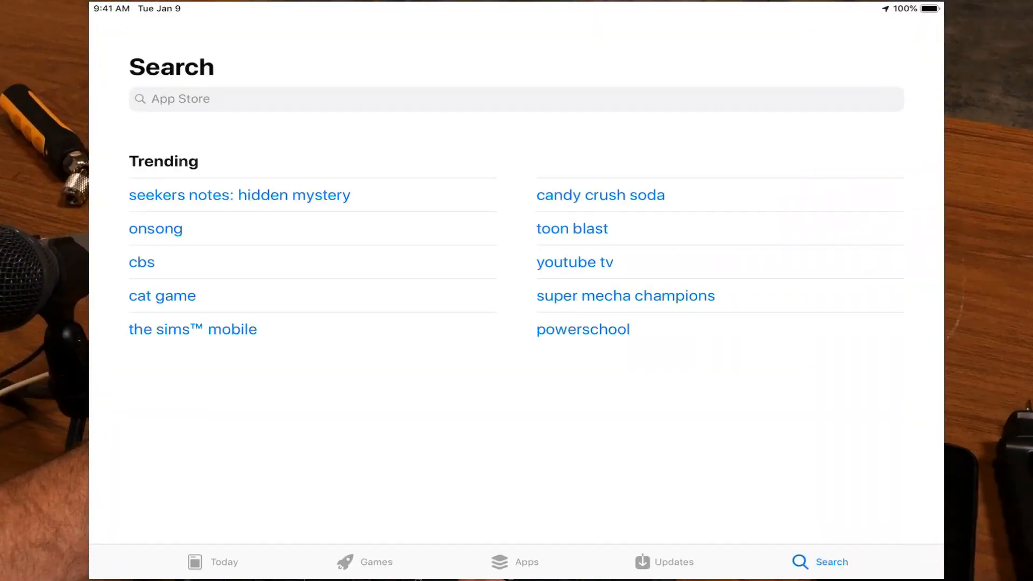
Search the App Store for 'Measurequick' and choose the 'measurequick hvac' suggestion
text(M)
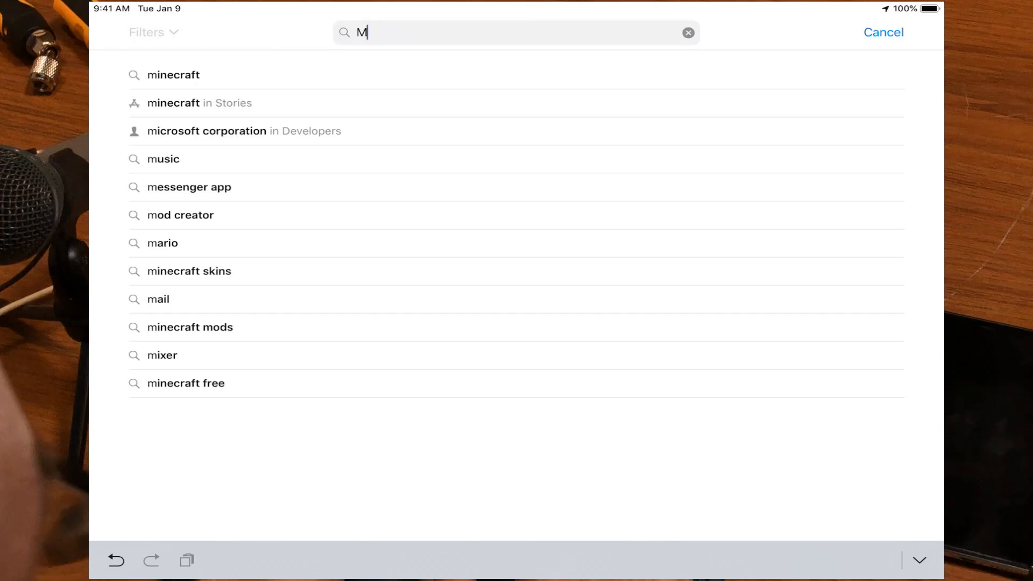
text(easurequick)
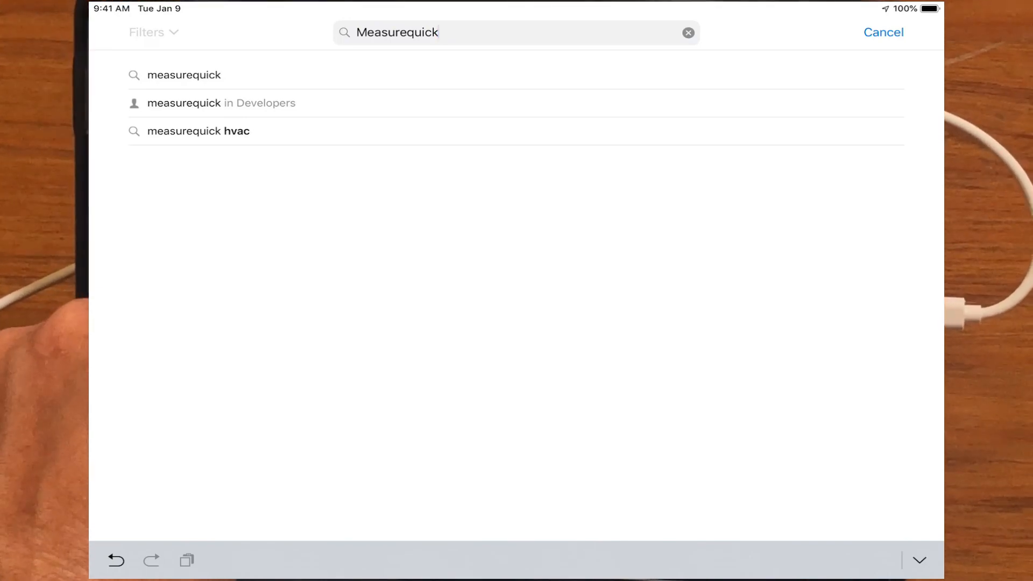
click(198, 130)
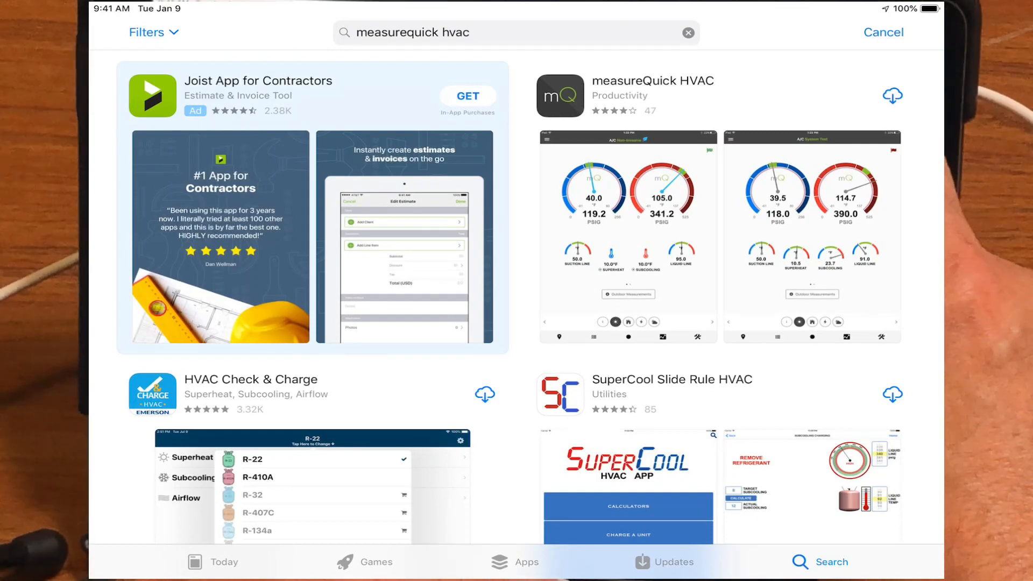
Download measureQuick HVAC from the results and launch it once installed
click(893, 94)
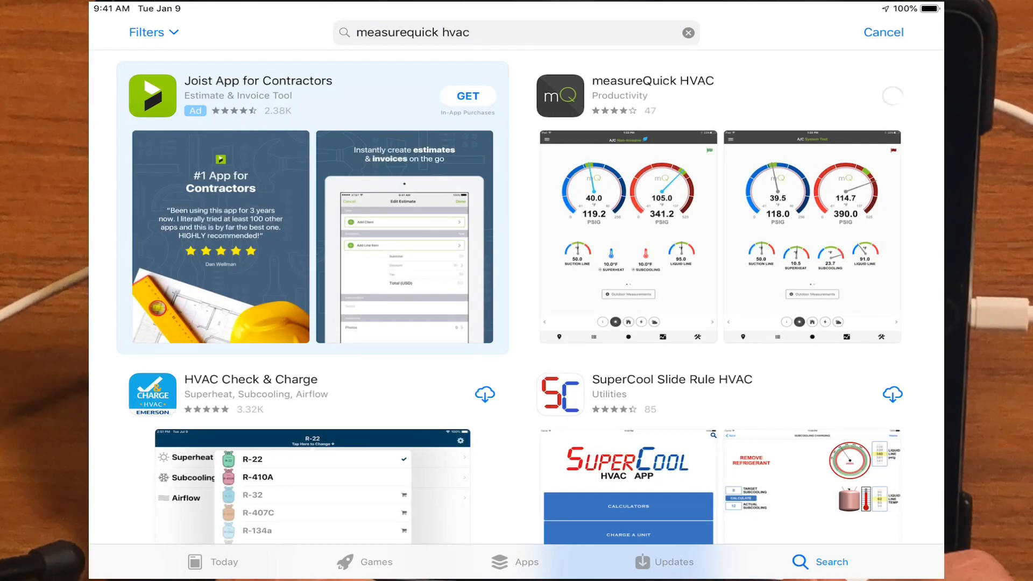
click(893, 96)
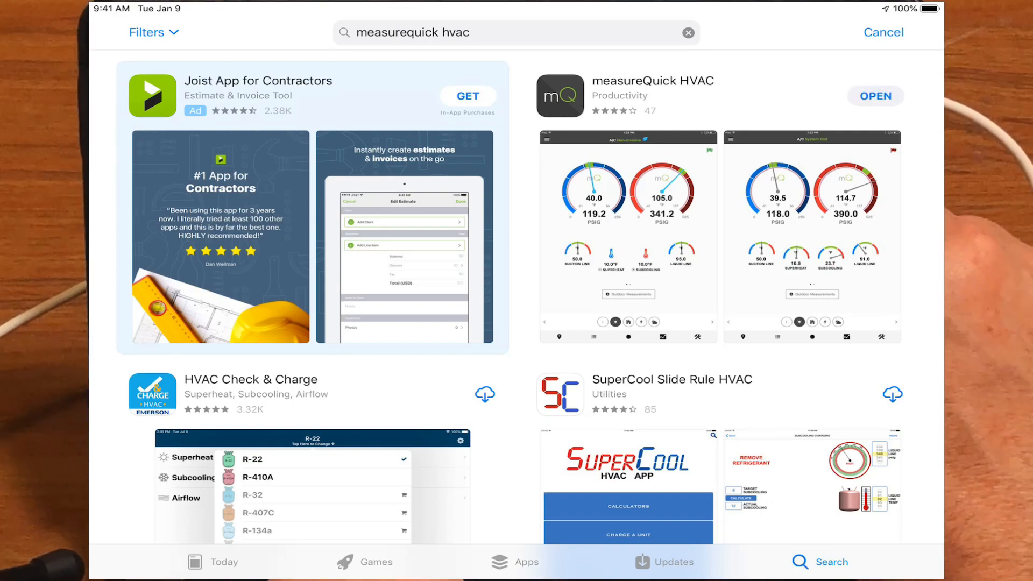
click(874, 96)
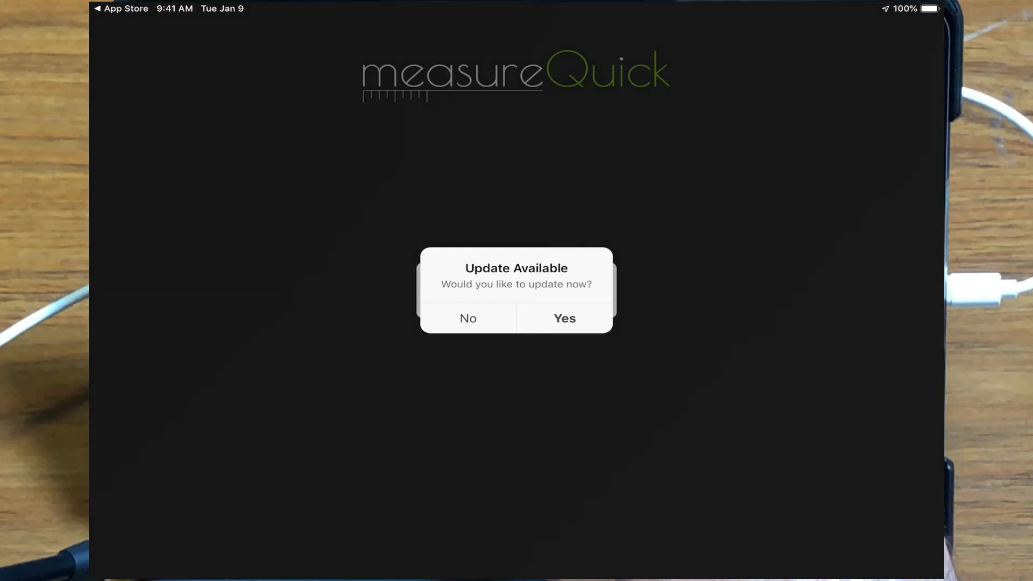
Dismiss the Update Available alert, skip the welcome tutorial and start creating a new account
click(564, 318)
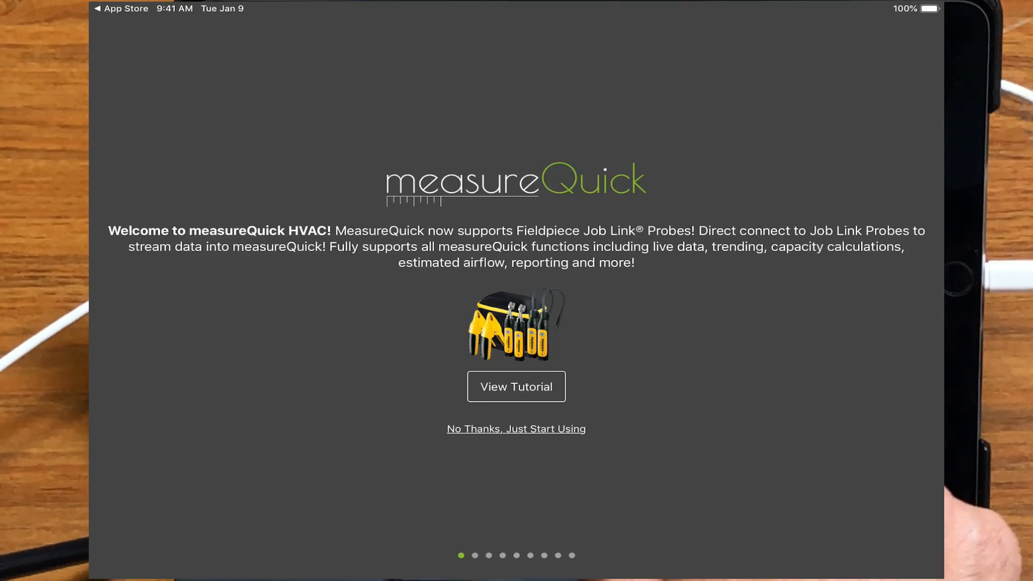
click(516, 386)
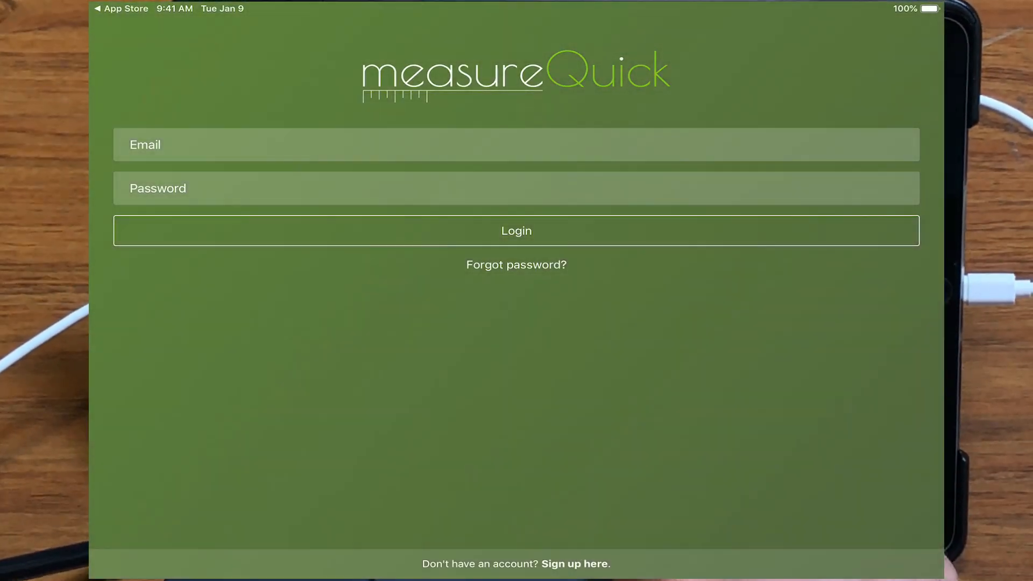
click(573, 571)
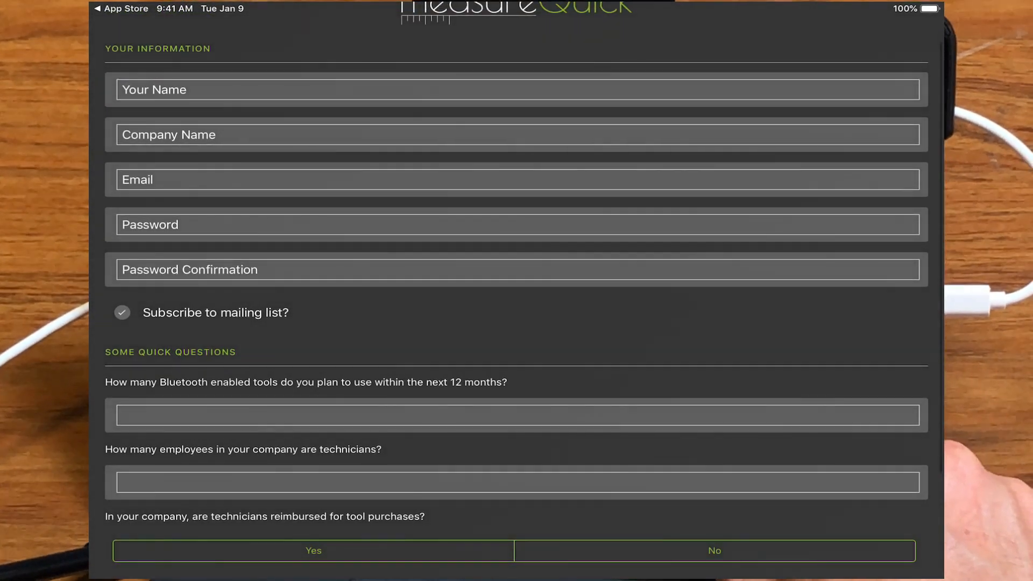
Scroll the sign-up form down to its final quick questions and back to the top without filling it
scroll(down, 3)
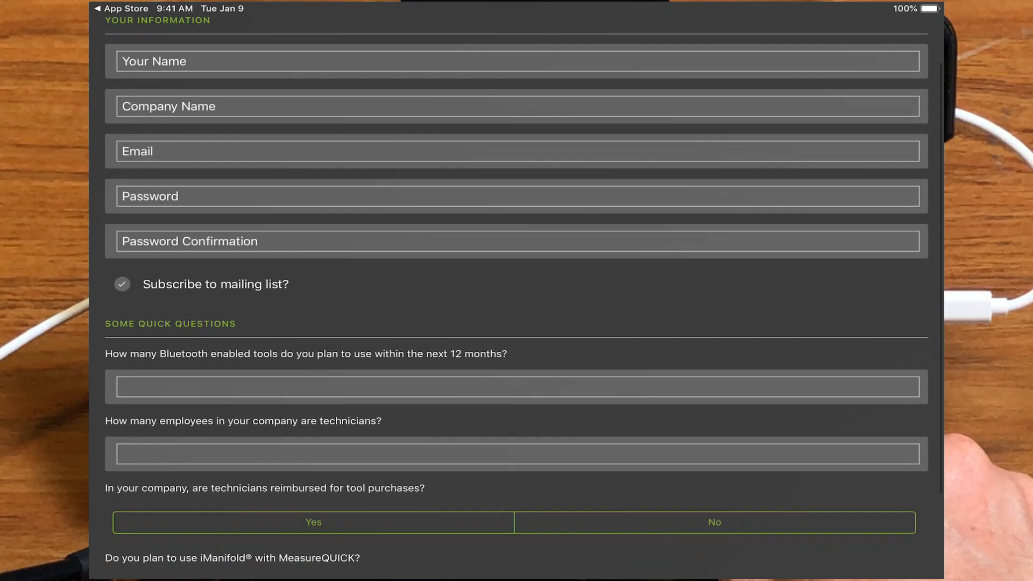
scroll(down, 3)
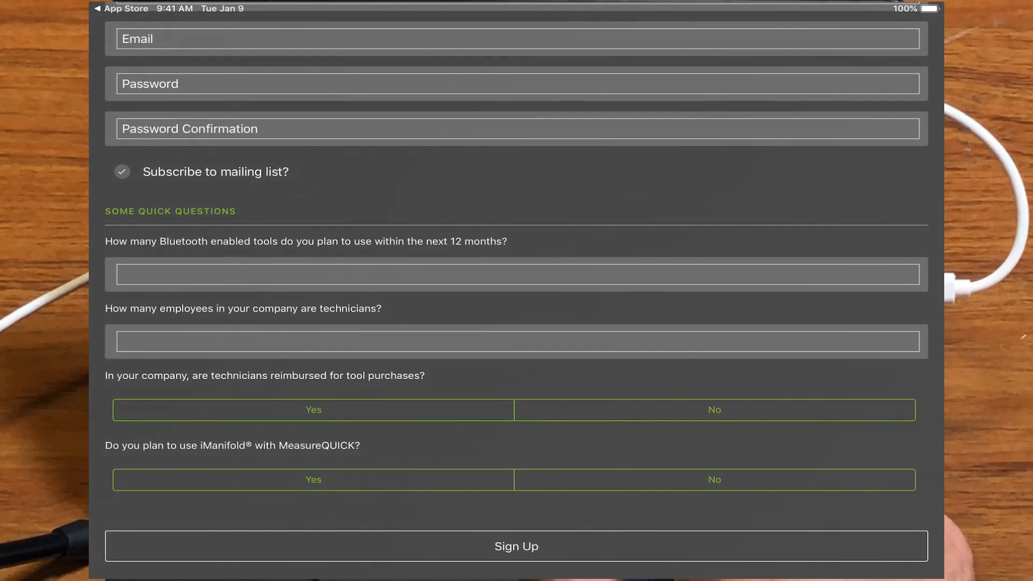
scroll(down, 3)
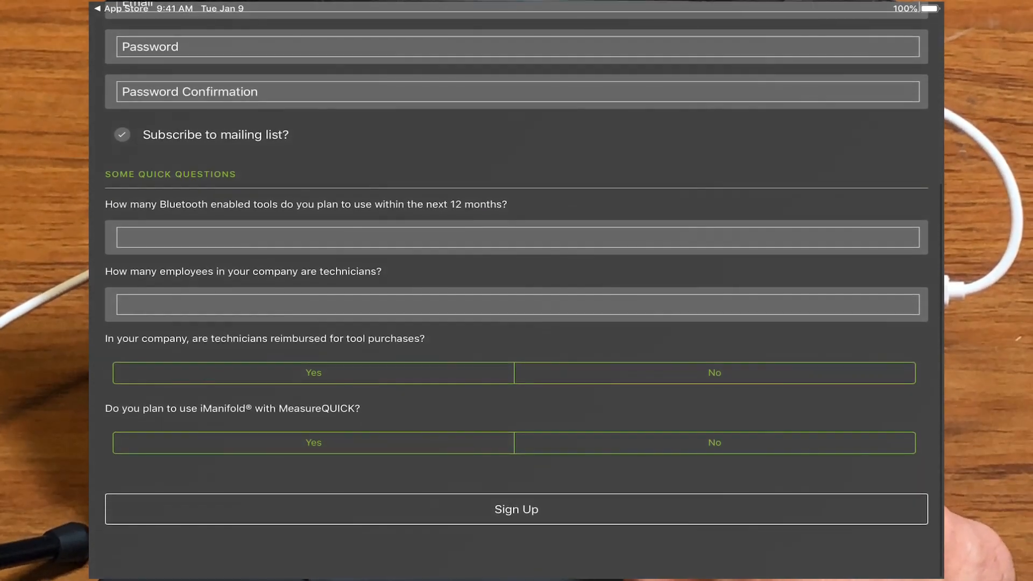
scroll(up, 3)
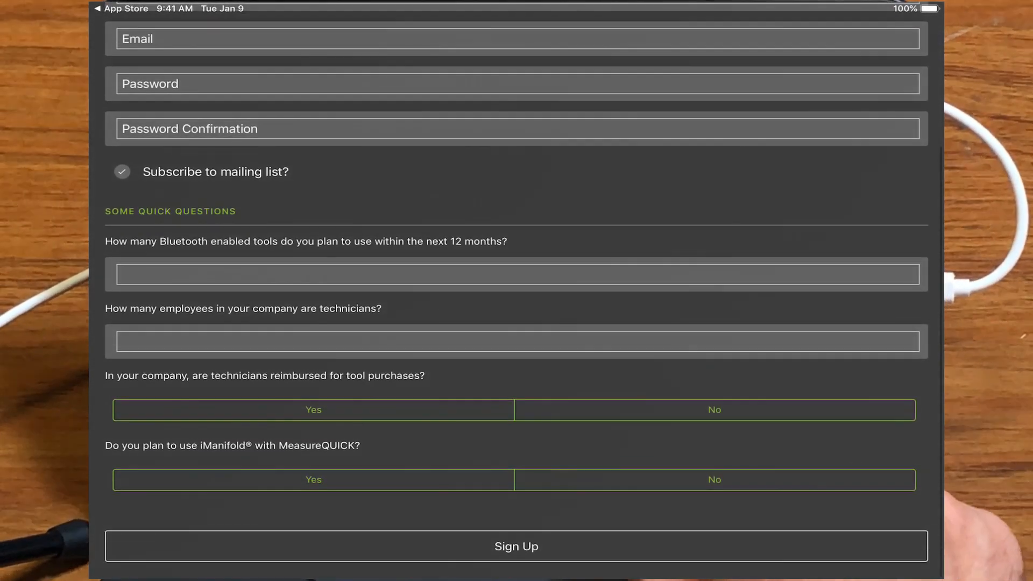
scroll(up, 3)
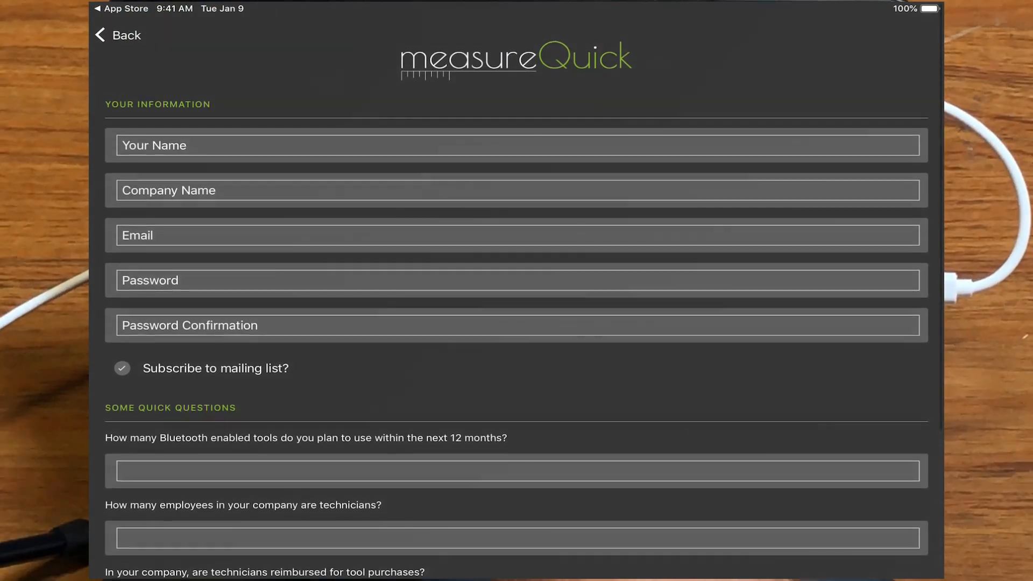
click(116, 35)
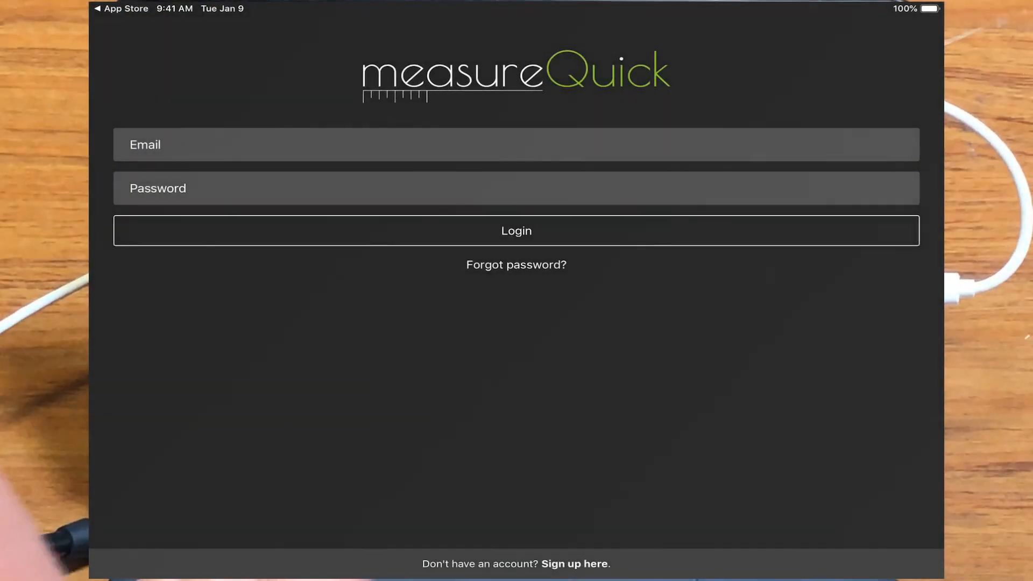
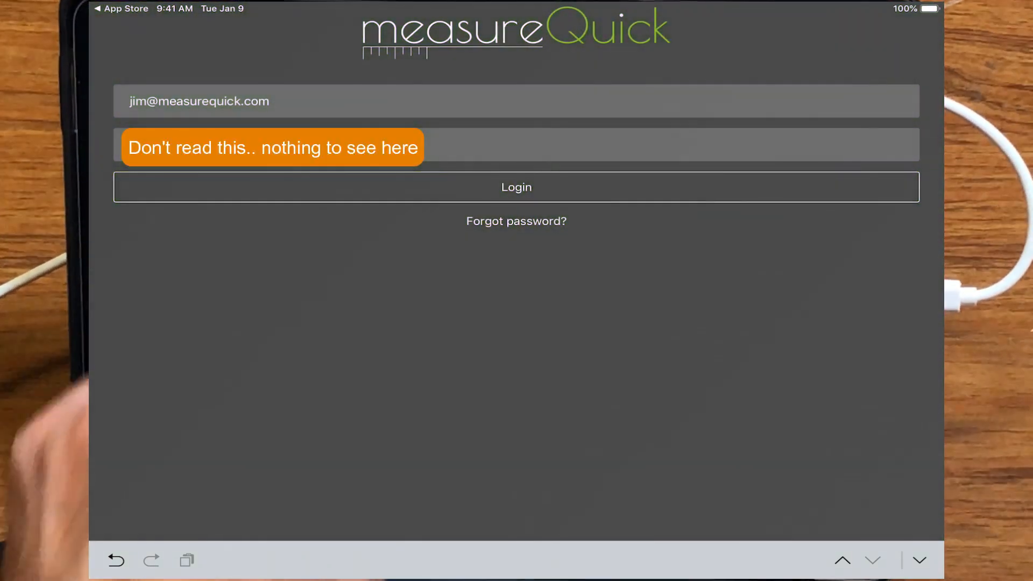
click(516, 187)
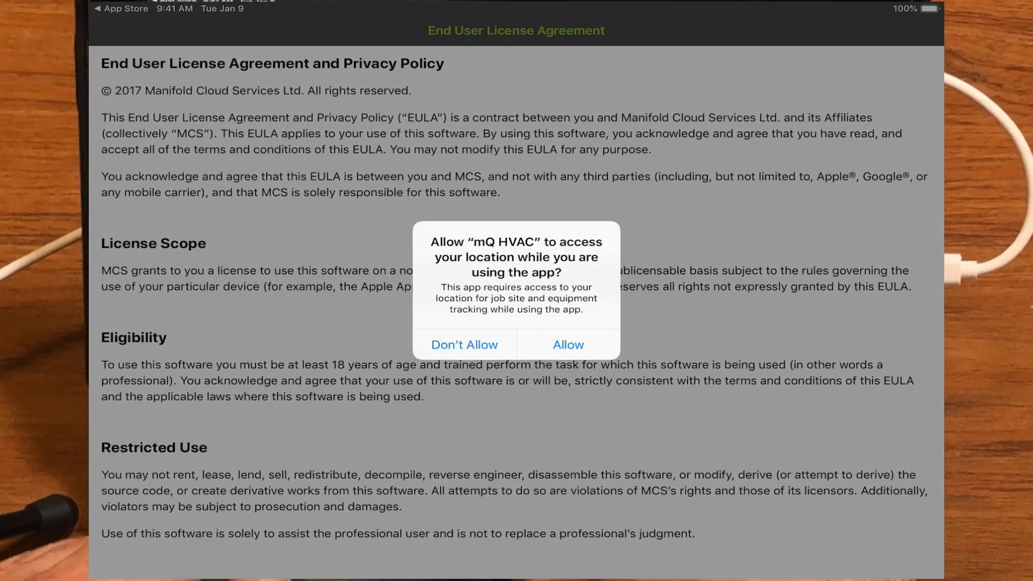
Allow location access while in use, review the EULA to the end and accept it
click(568, 347)
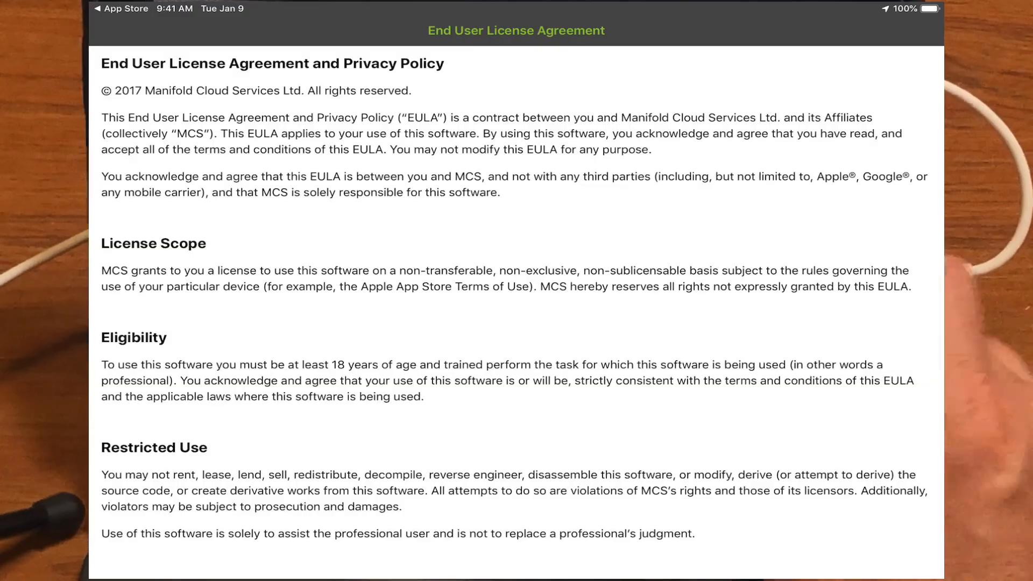
scroll(down, 3)
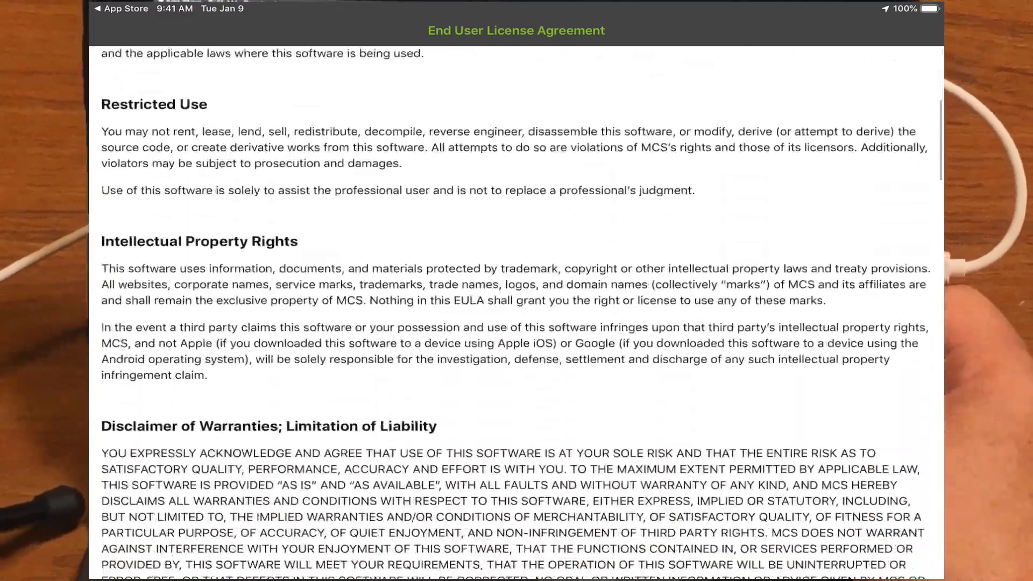
scroll(down, 3)
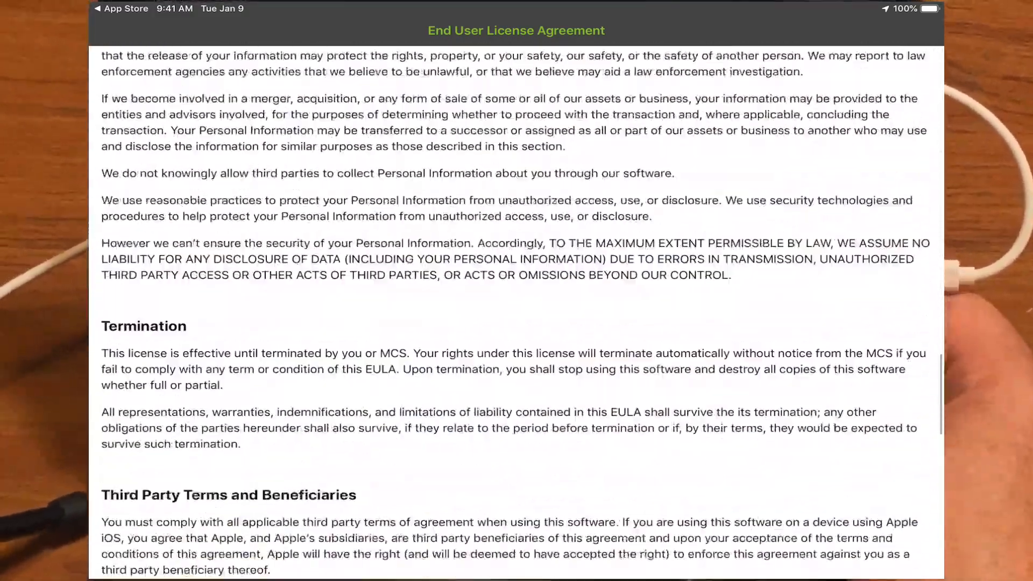
scroll(down, 3)
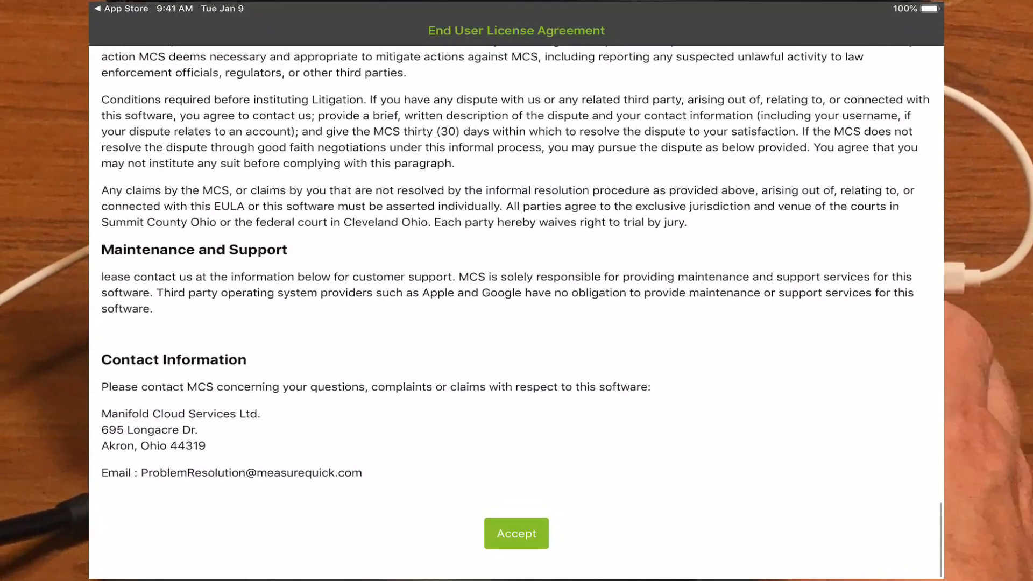
scroll(up, 3)
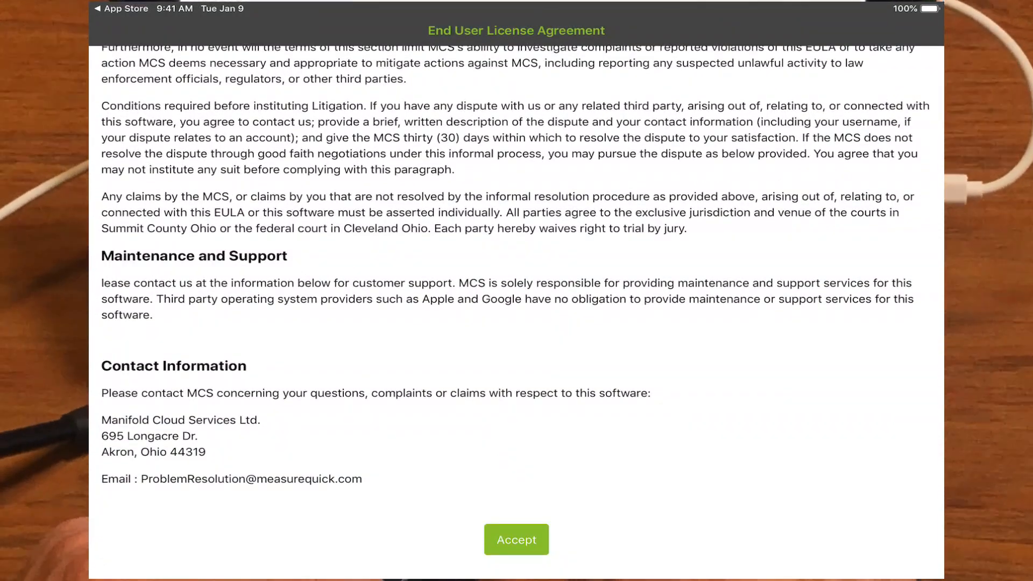
click(516, 539)
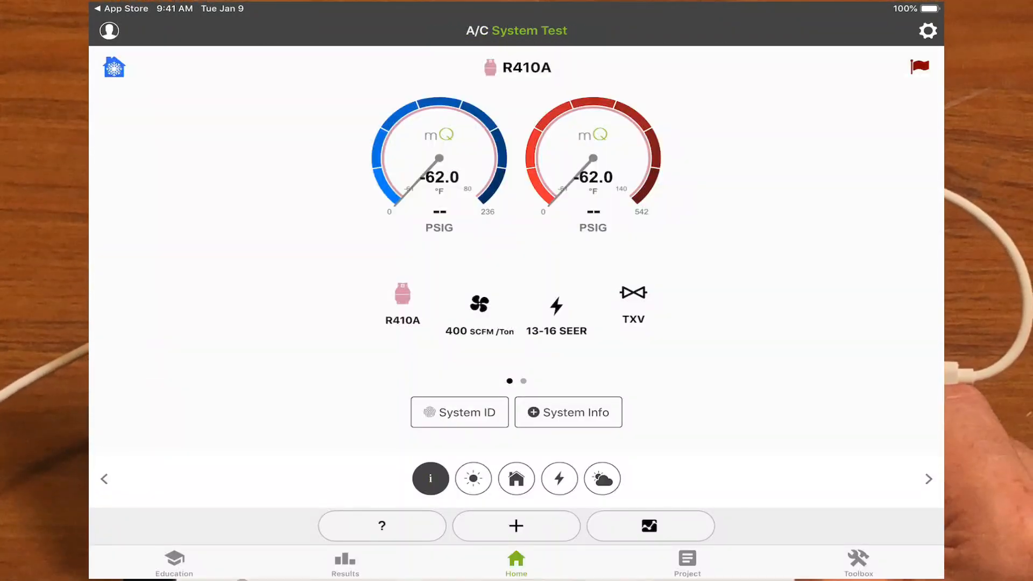